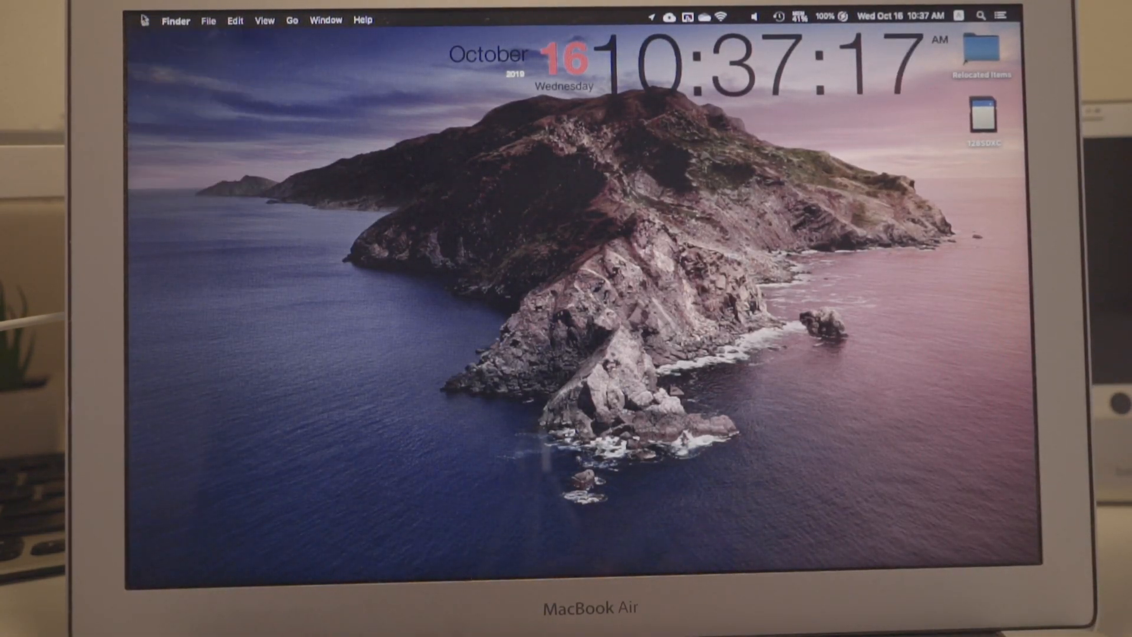
# Open the Apple menu to show the Sleep, Restart and Shut Down options
pyautogui.click(144, 20)
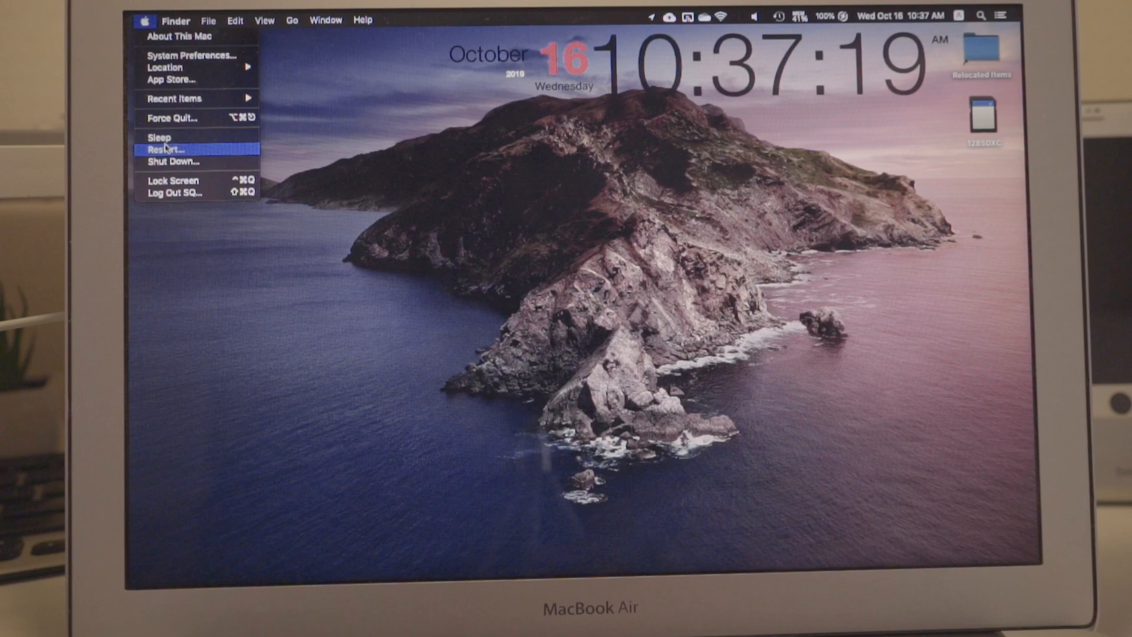